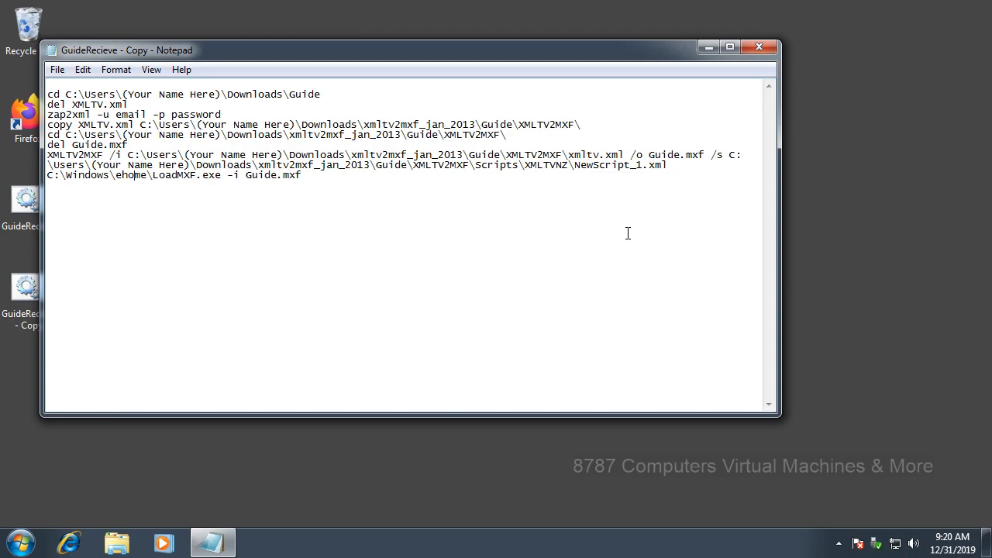
{"action": "mouse_move", "coordinate": [511, 279]}
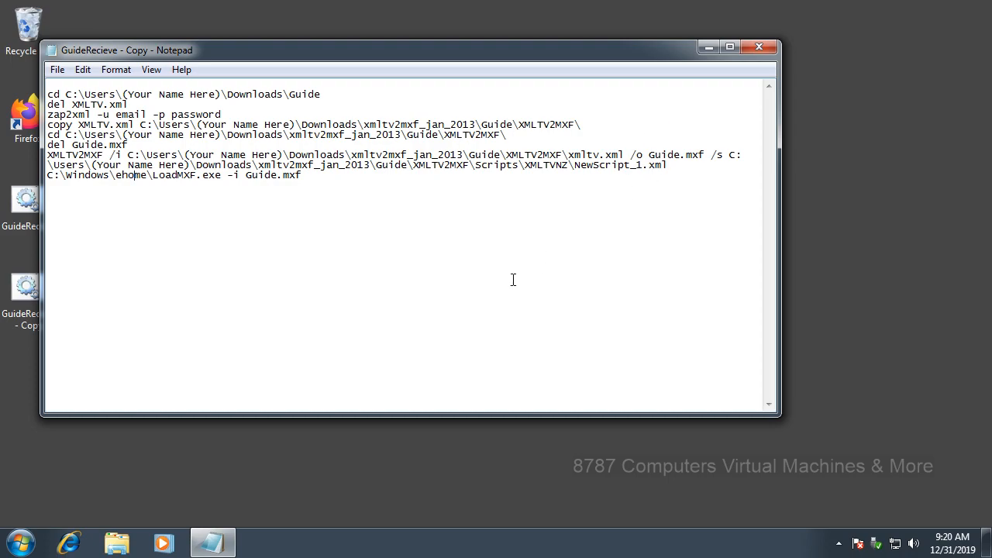
{"action": "mouse_move", "coordinate": [18, 540]}
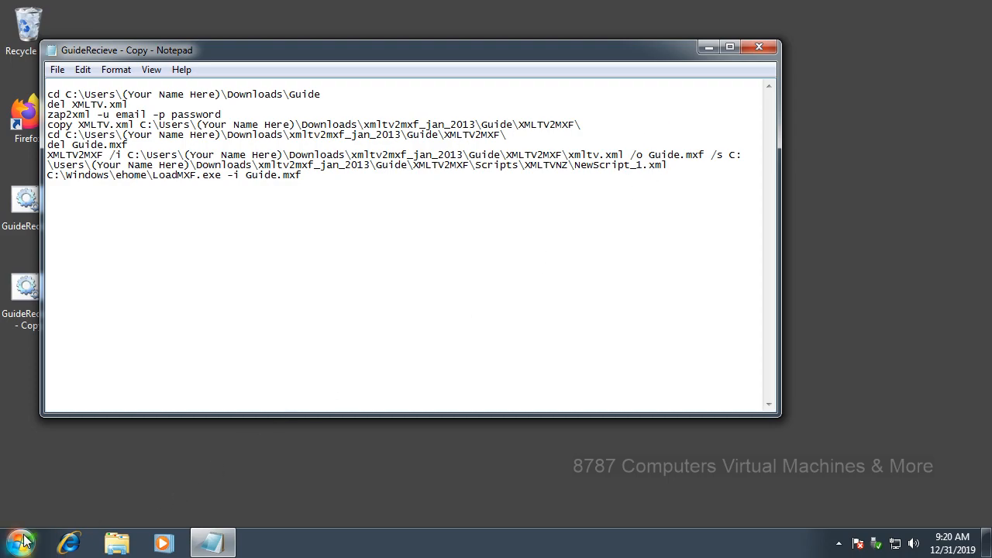
- Search the Start menu for Notepad, then dismiss the search without launching it
{"action": "left_click", "coordinate": [19, 541]}
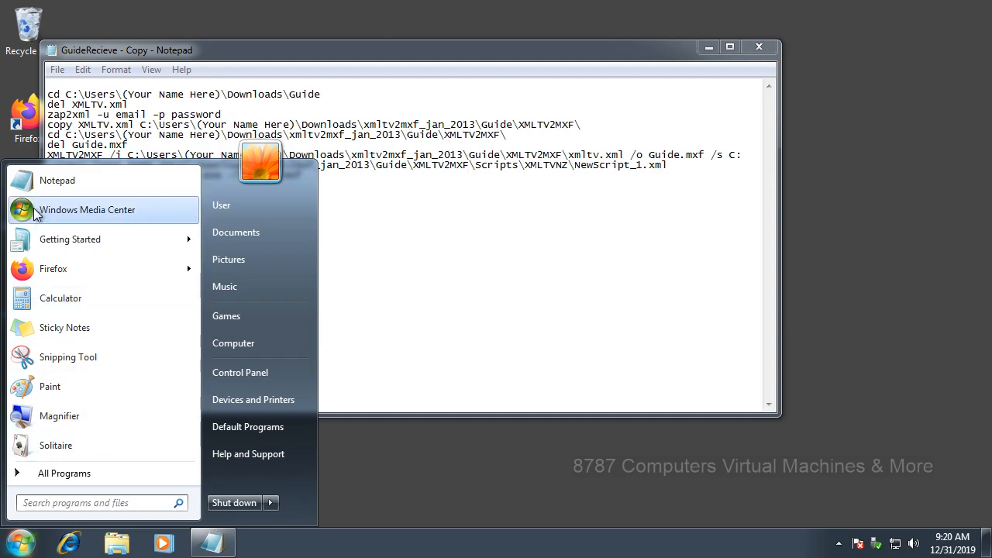
{"action": "mouse_move", "coordinate": [62, 503]}
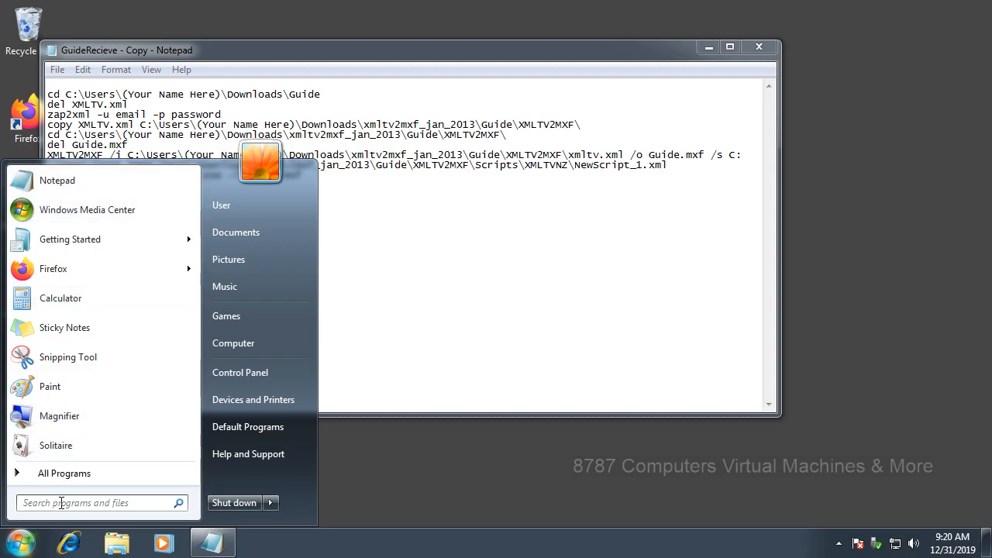
{"action": "type", "text": "notepad"}
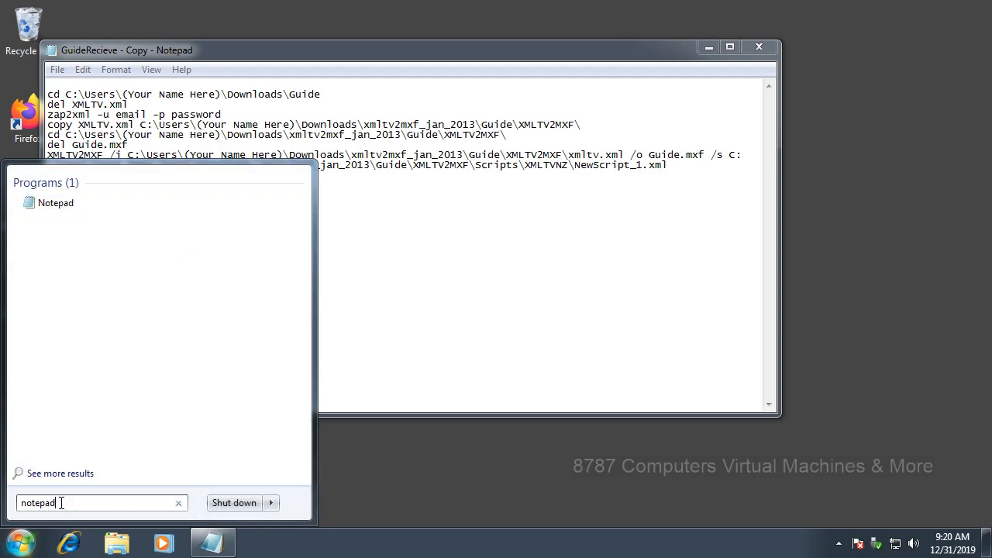
{"action": "left_click", "coordinate": [55, 201]}
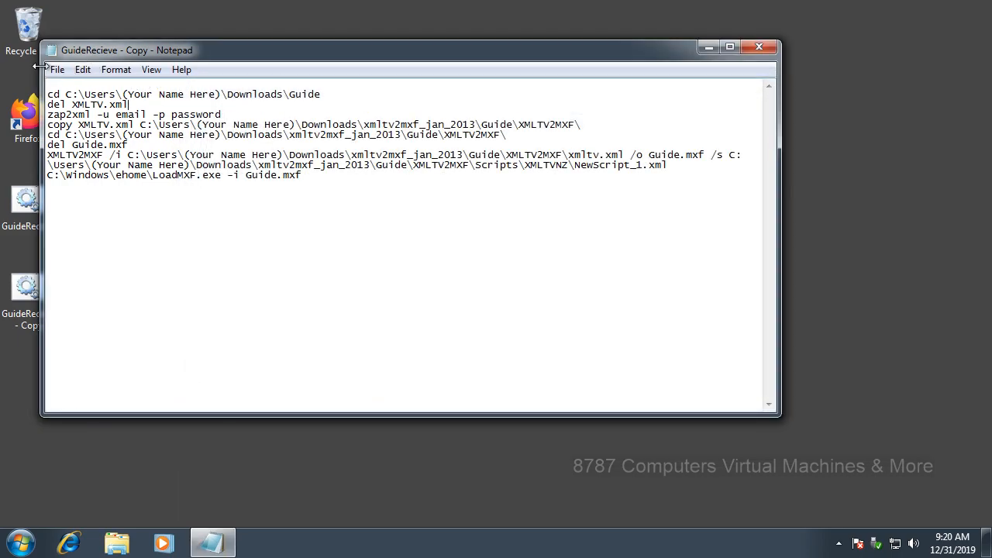
- Save the script to the desktop as the batch file slakdfsaldfjk.bat
{"action": "left_click", "coordinate": [56, 68]}
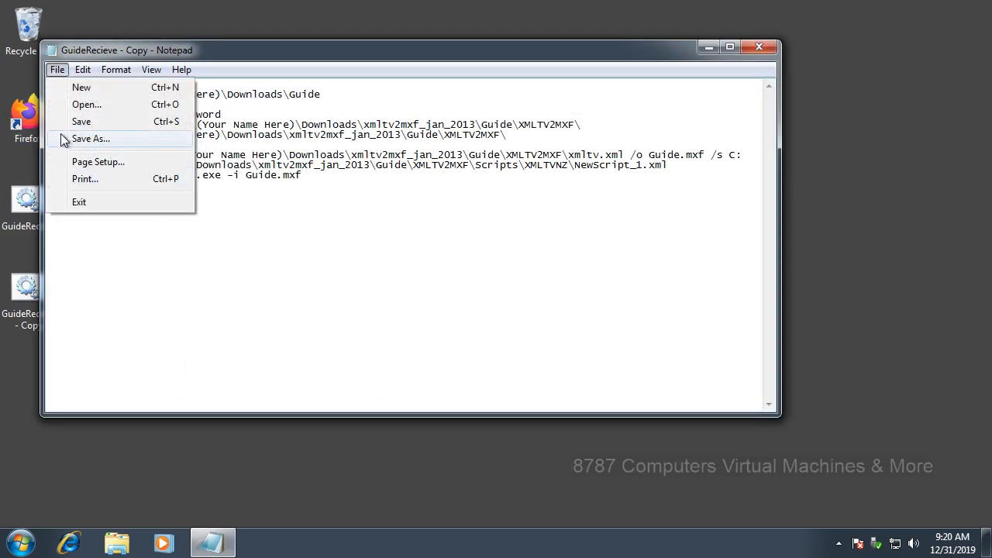
{"action": "left_click", "coordinate": [90, 139]}
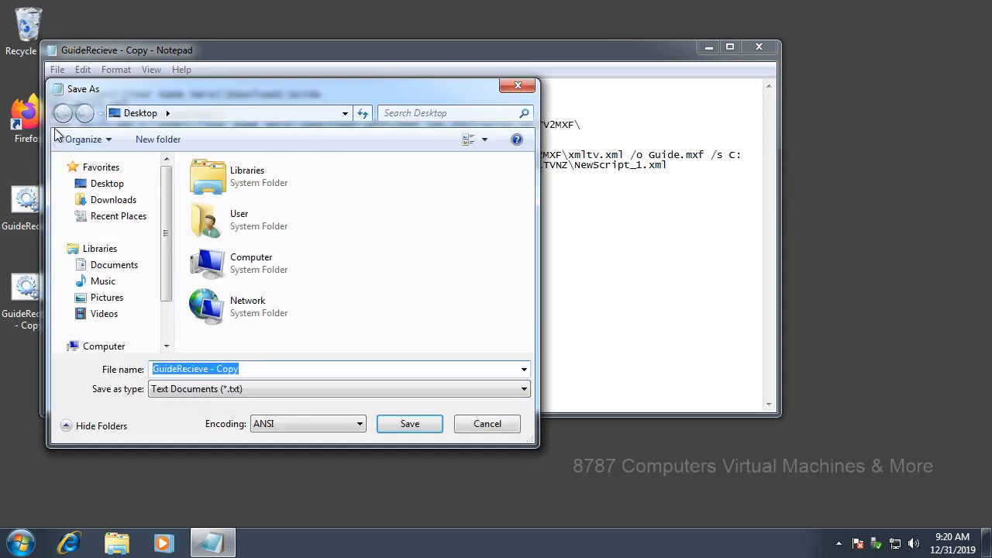
{"action": "type", "text": "slakdfsal"}
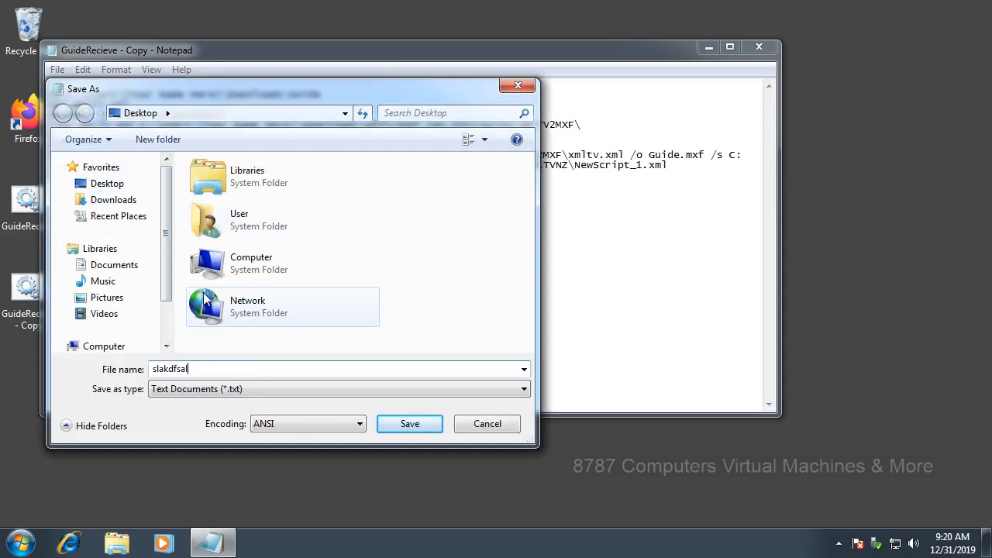
{"action": "type", "text": "dfjk"}
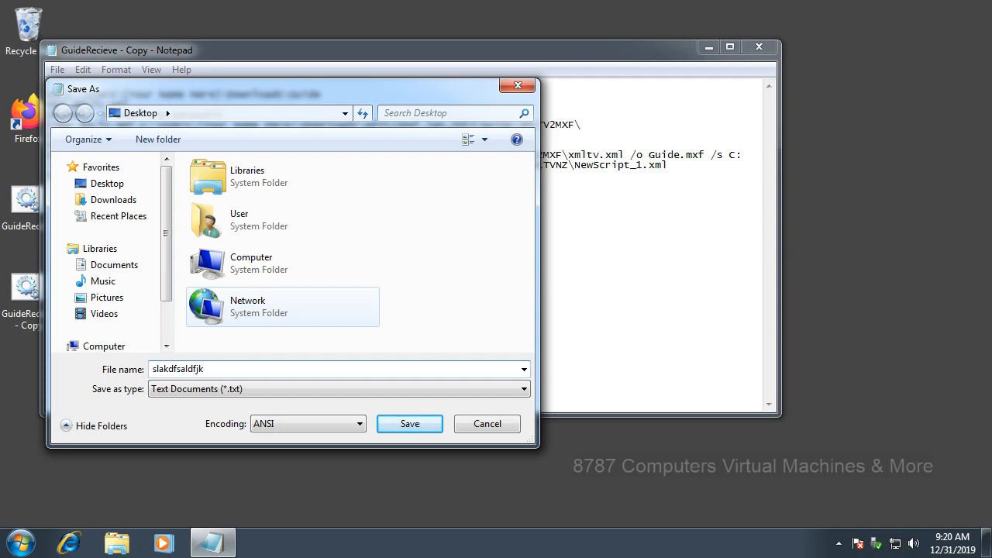
{"action": "type", "text": ".ba"}
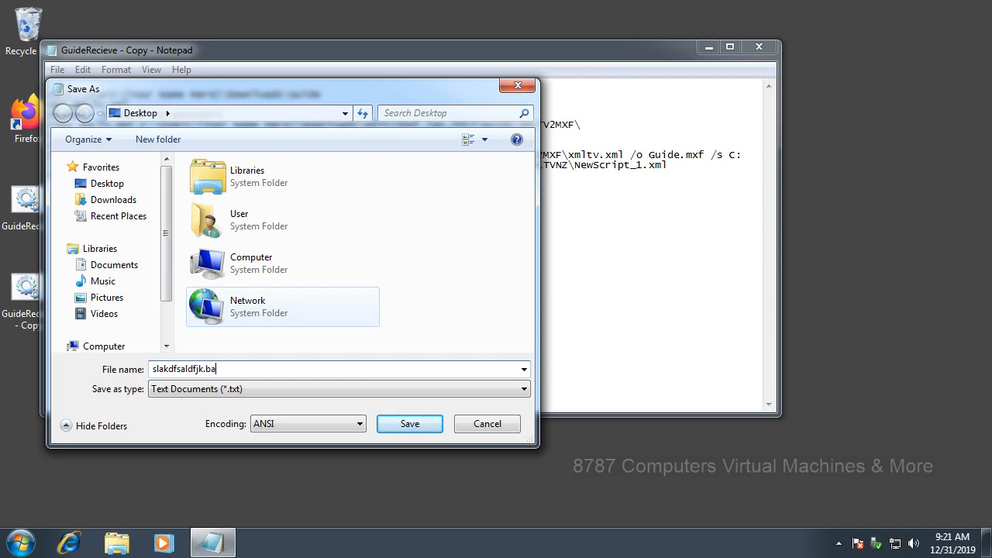
{"action": "type", "text": "t"}
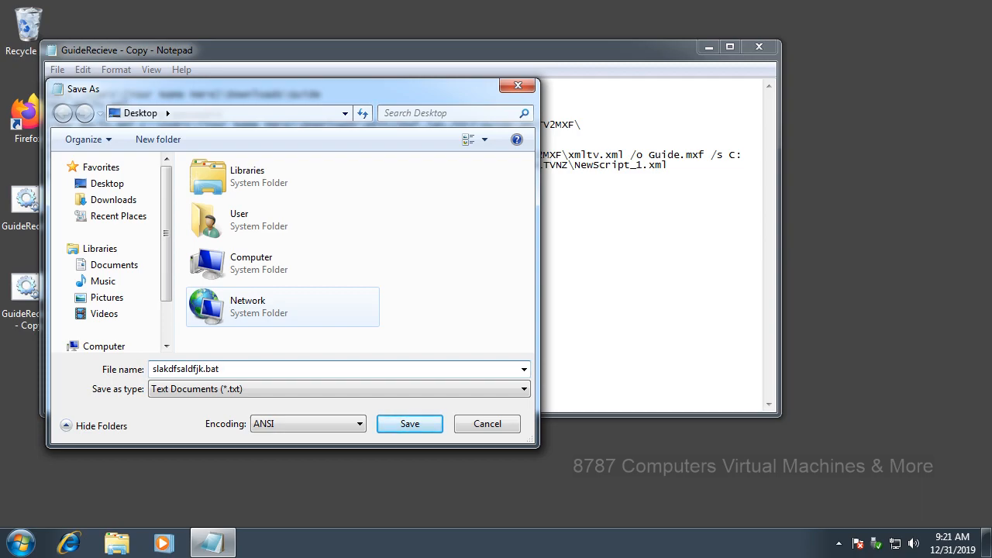
{"action": "left_click", "coordinate": [338, 369]}
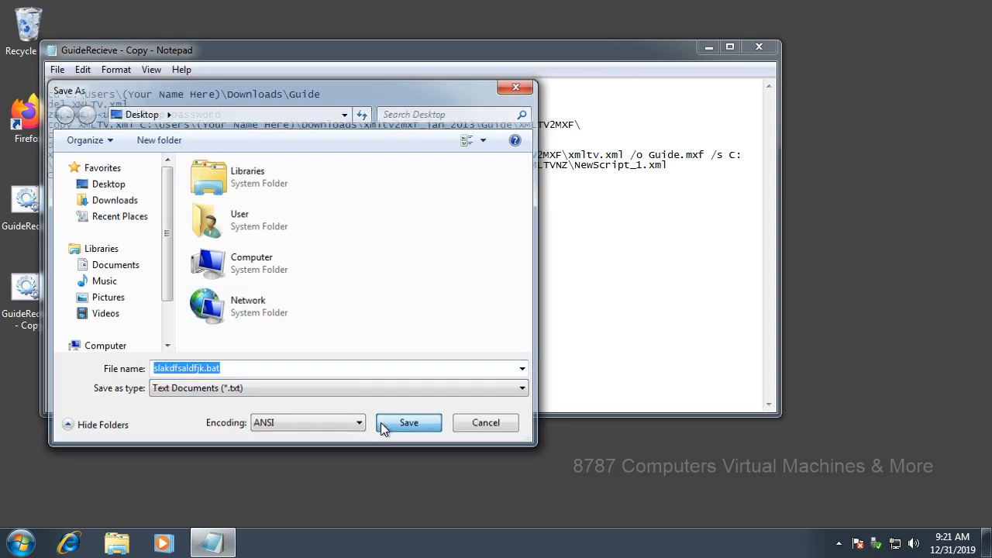
{"action": "left_click", "coordinate": [409, 422]}
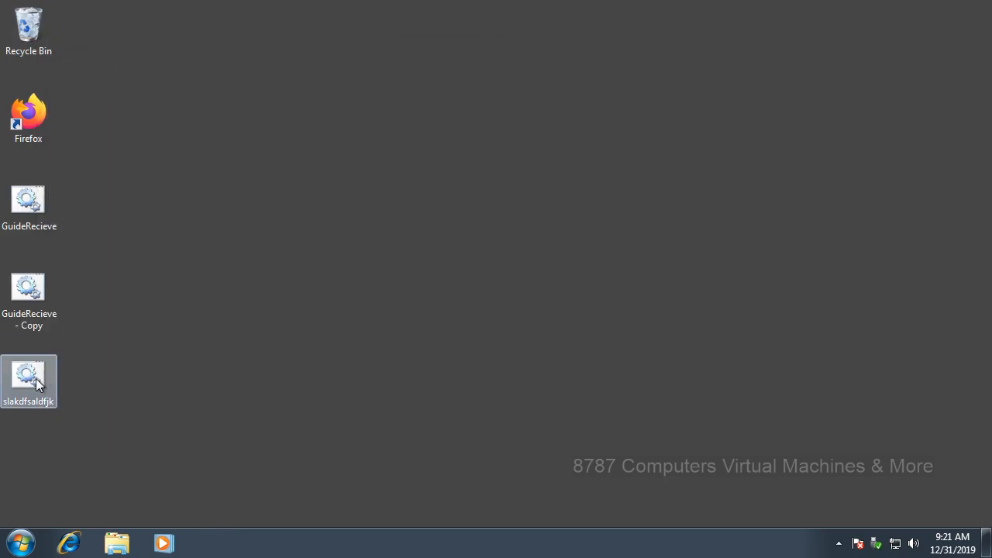
- Run GuideRecieve from the desktop so it writes xmltv.xml, then close its Command Prompt
{"action": "left_click", "coordinate": [28, 205]}
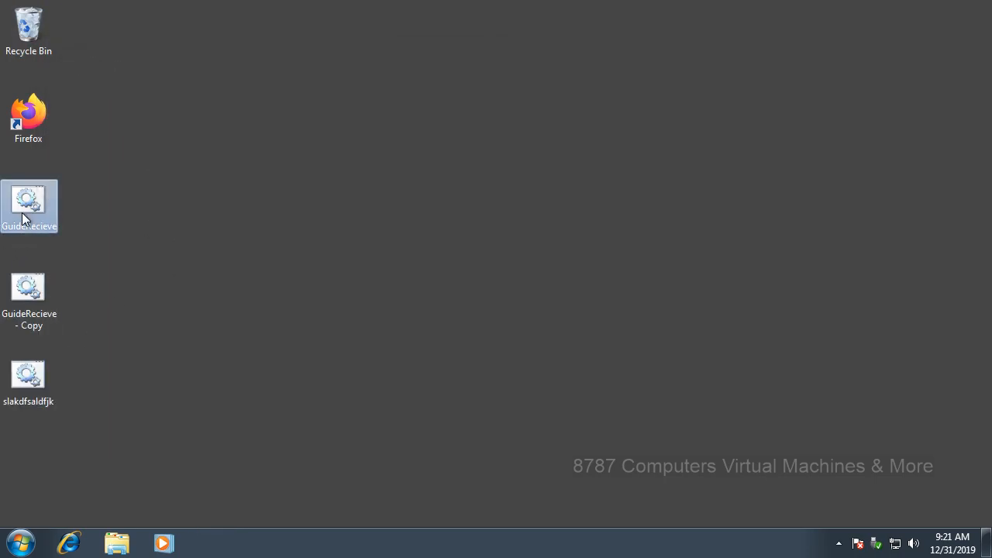
{"action": "mouse_move", "coordinate": [90, 189]}
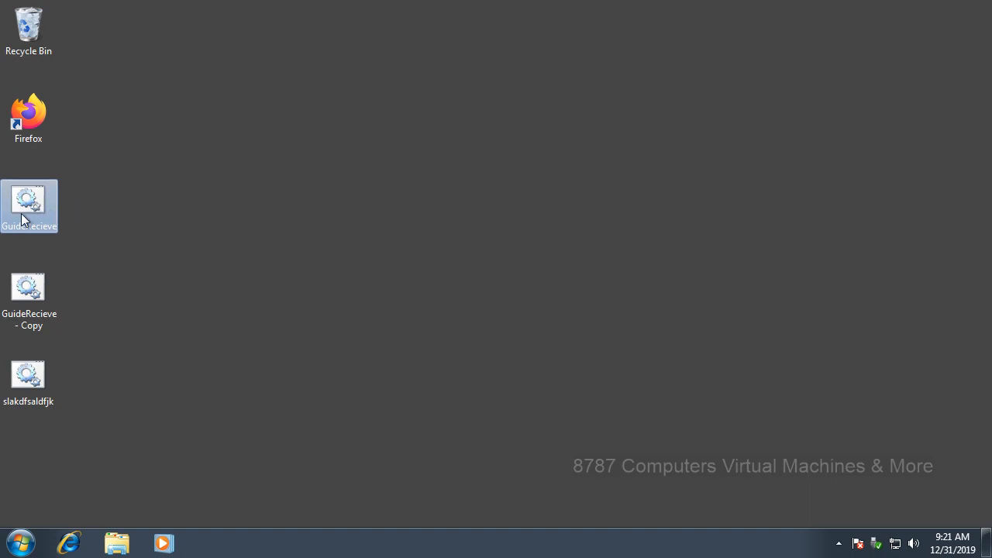
{"action": "double_click", "coordinate": [28, 199]}
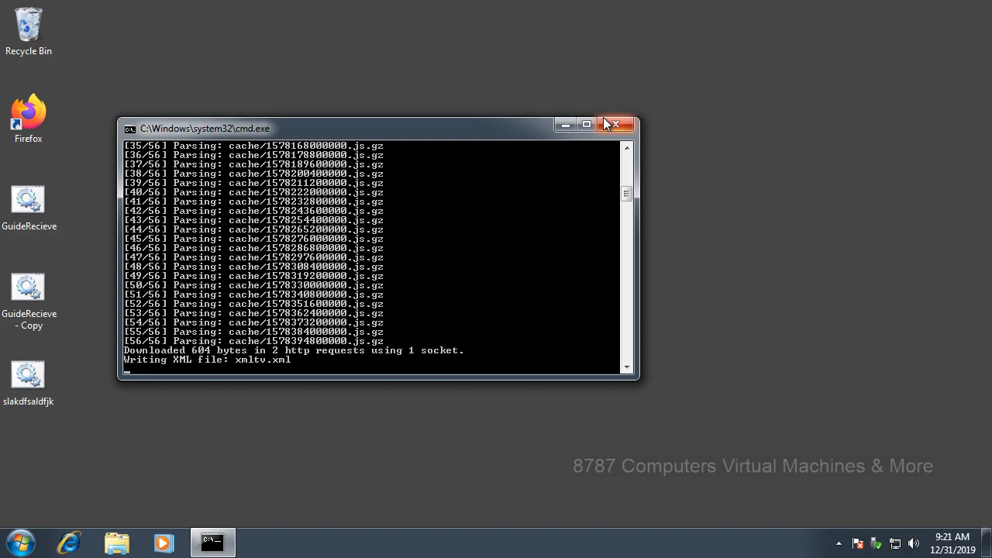
{"action": "left_click", "coordinate": [617, 124]}
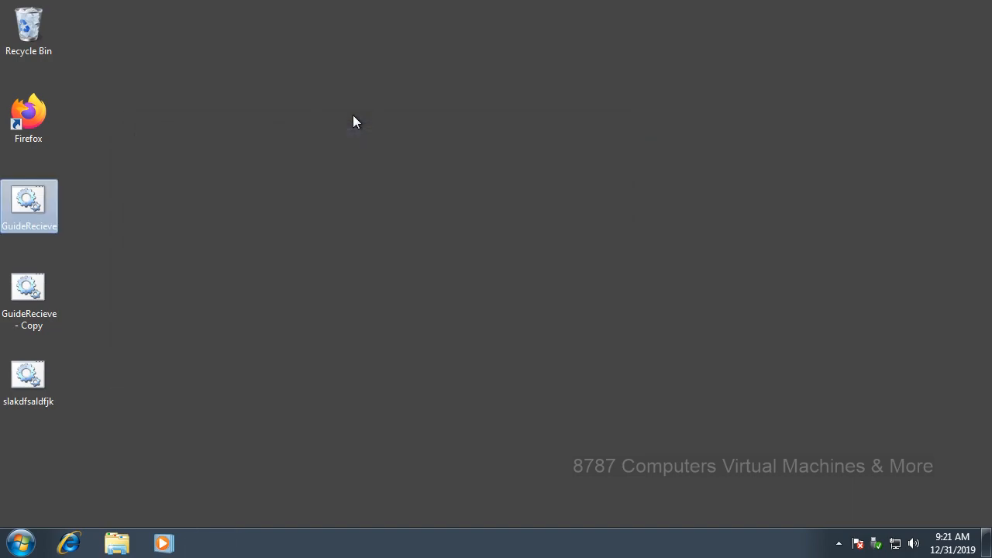
{"action": "mouse_move", "coordinate": [127, 298]}
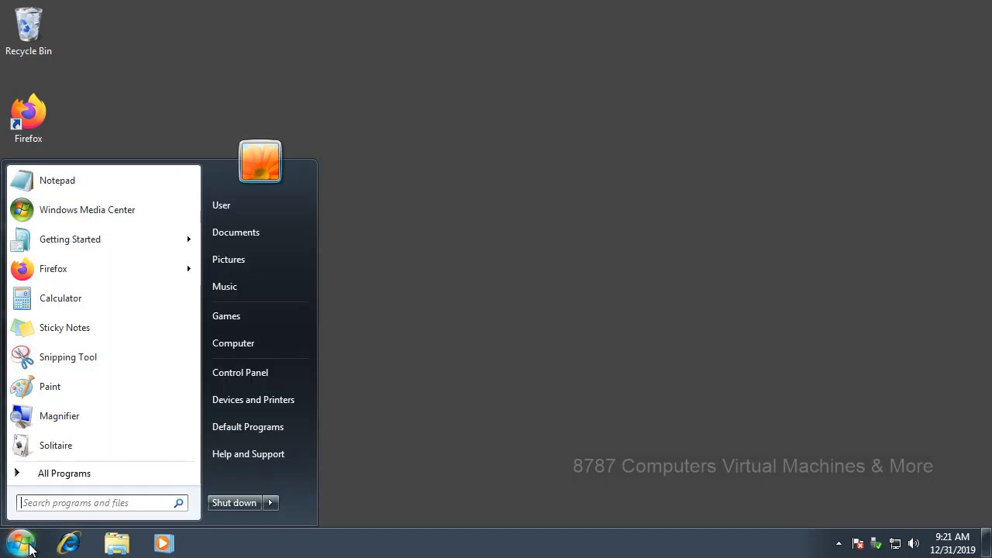
- Search the Start menu for 'task scheduler' to launch Task Scheduler
{"action": "left_click", "coordinate": [101, 502]}
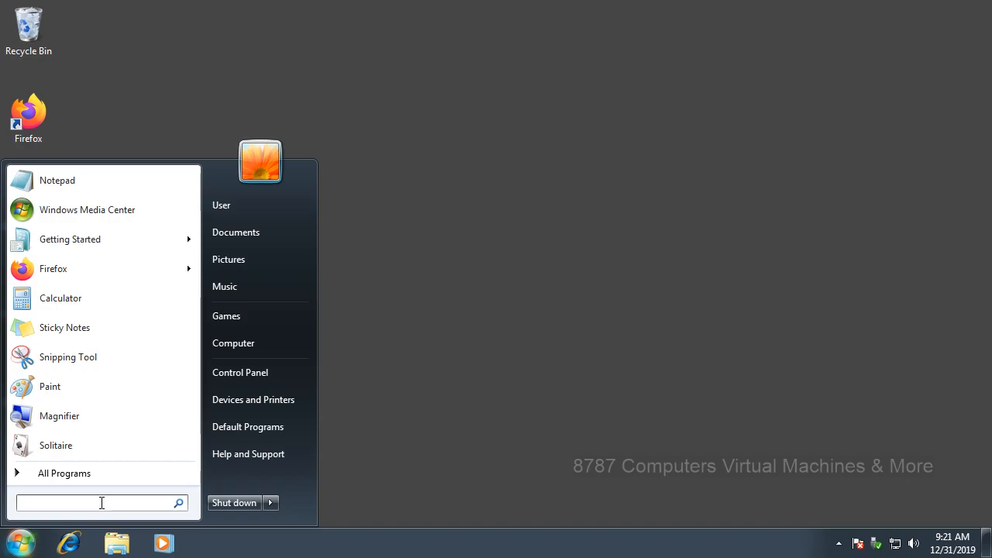
{"action": "type", "text": "task sched"}
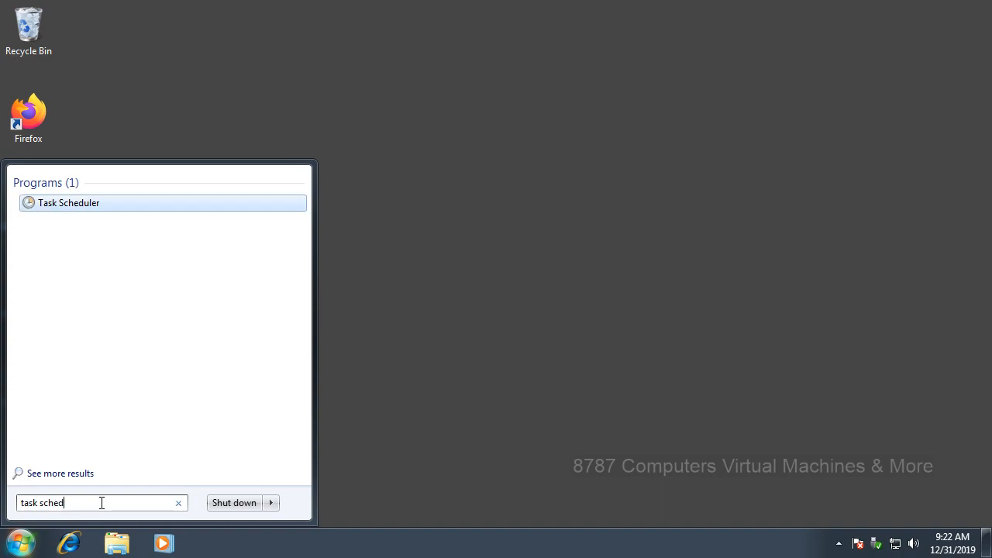
{"action": "type", "text": "uler"}
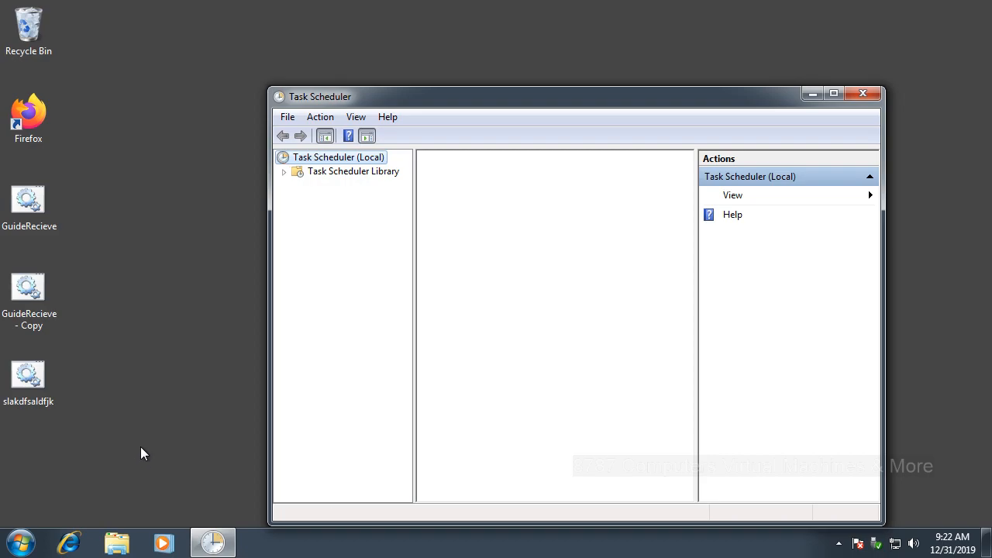
{"action": "mouse_move", "coordinate": [332, 180]}
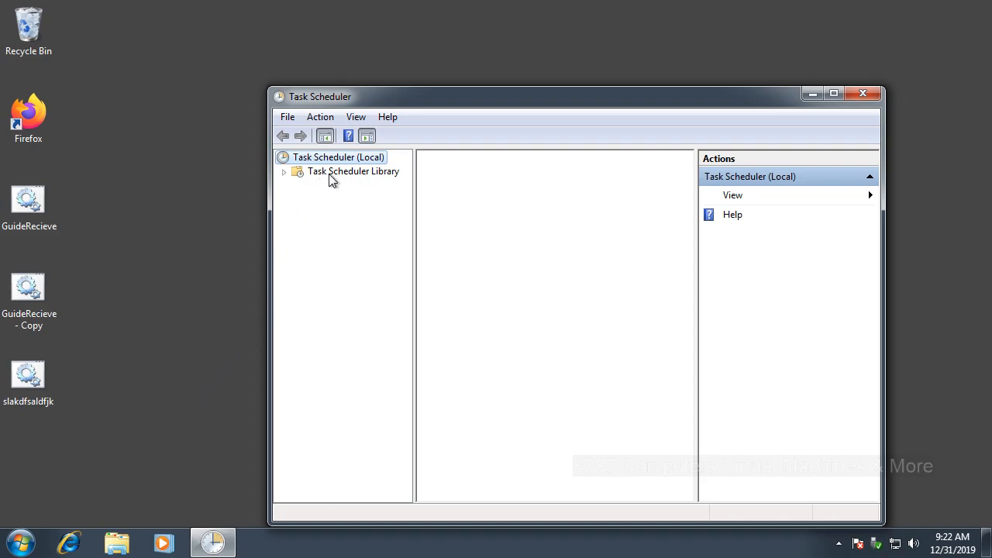
- Show the Task Scheduler Library and bring up the new-task options on its empty list
{"action": "left_click", "coordinate": [353, 170]}
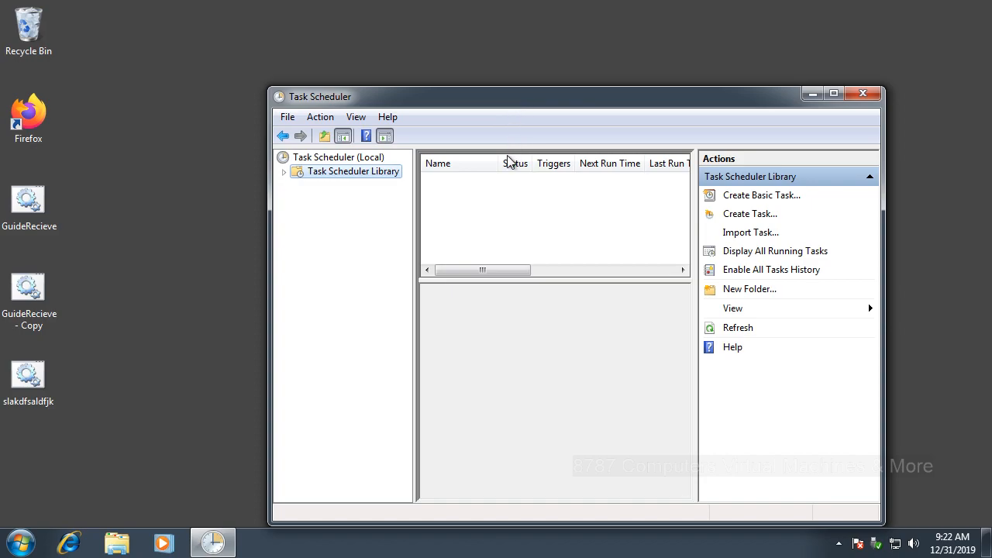
{"action": "mouse_move", "coordinate": [497, 217]}
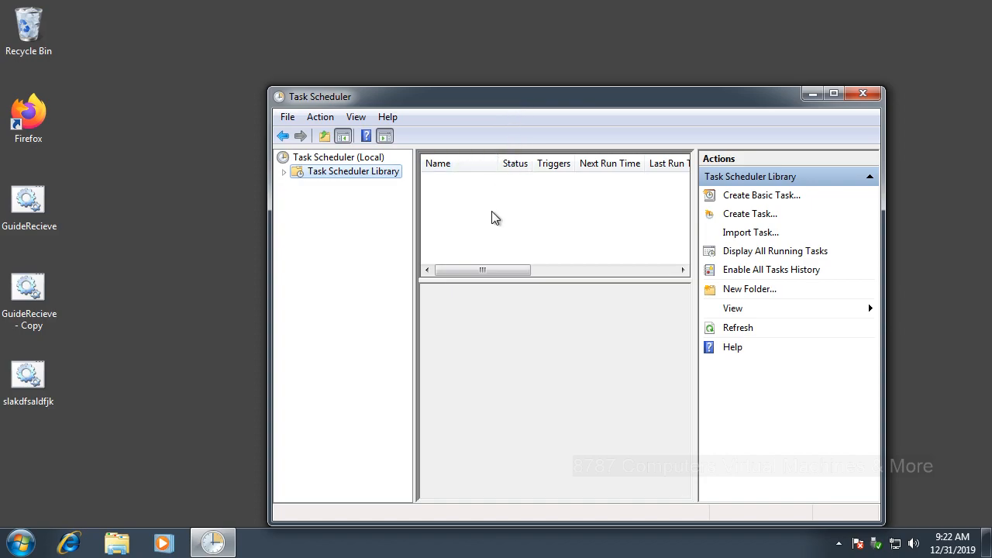
{"action": "right_click", "coordinate": [496, 217]}
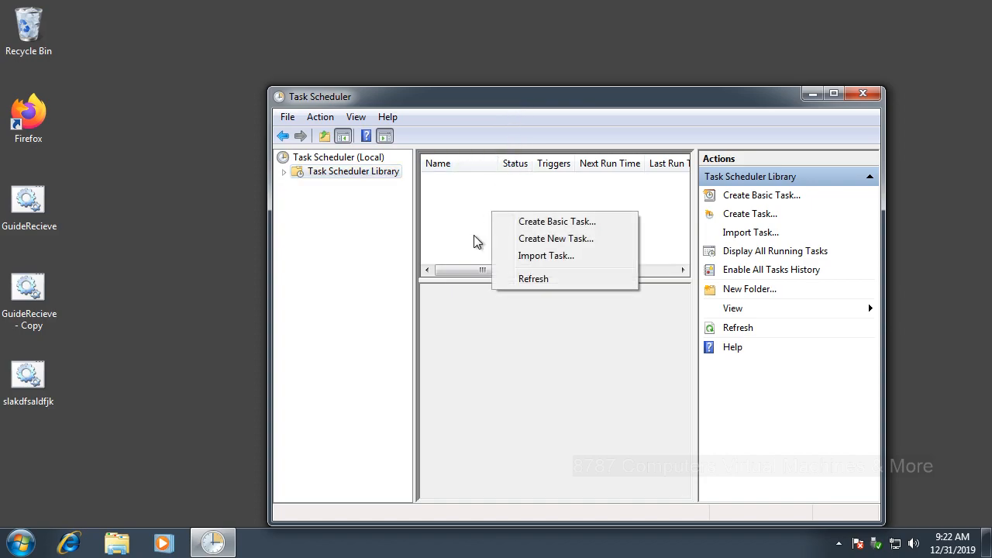
{"action": "mouse_move", "coordinate": [500, 247]}
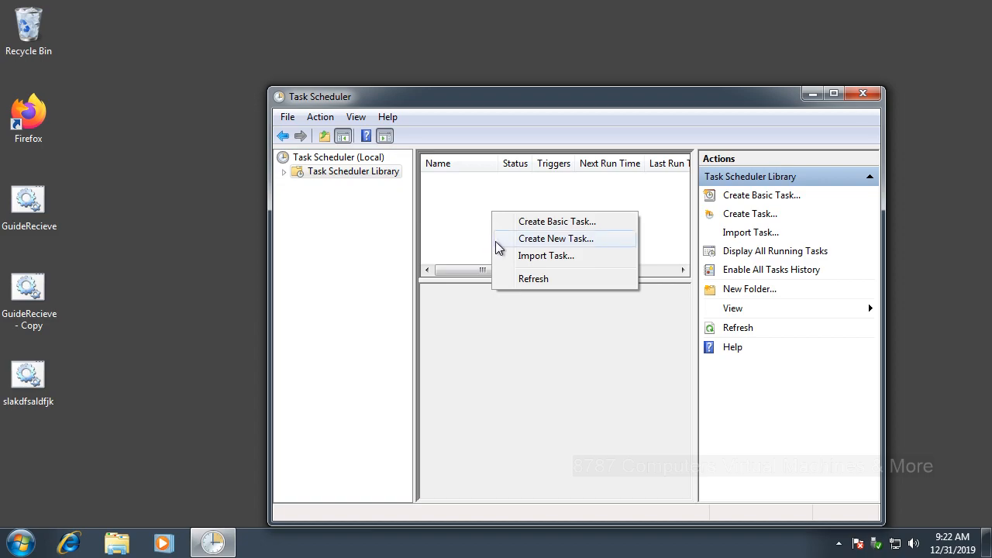
- Create a new task named sdkjlfdsoifh configured for Windows 7, Windows Server 2008 R2
{"action": "left_click", "coordinate": [555, 239]}
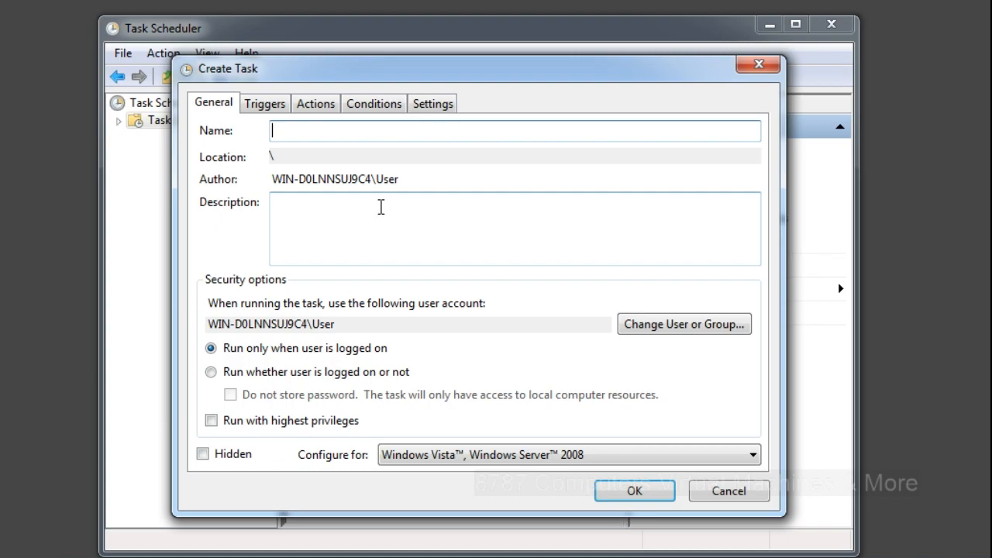
{"action": "type", "text": "sdkjlfdsoifh"}
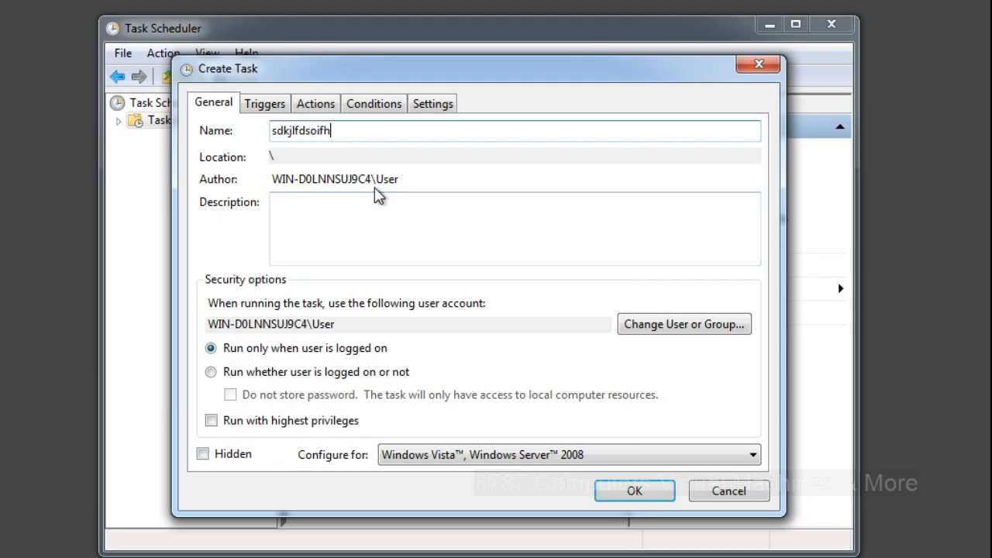
{"action": "mouse_move", "coordinate": [347, 316]}
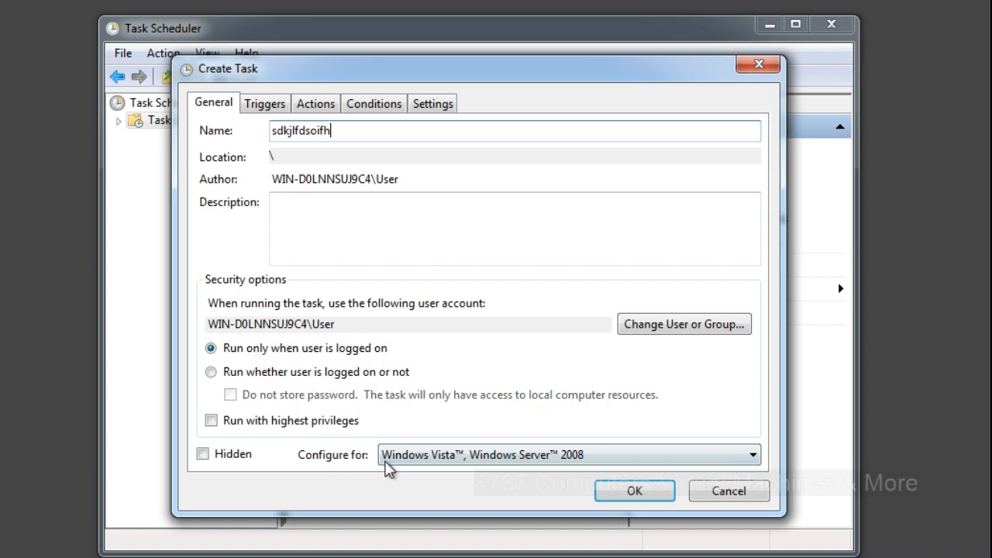
{"action": "left_click", "coordinate": [566, 454]}
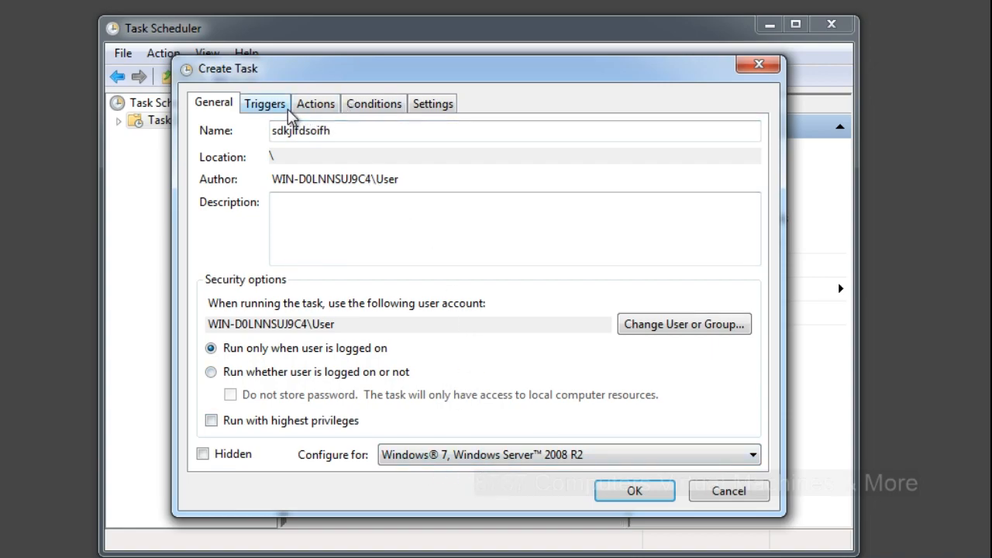
- Add a Daily trigger at the default 9:23 AM start time
{"action": "left_click", "coordinate": [264, 102]}
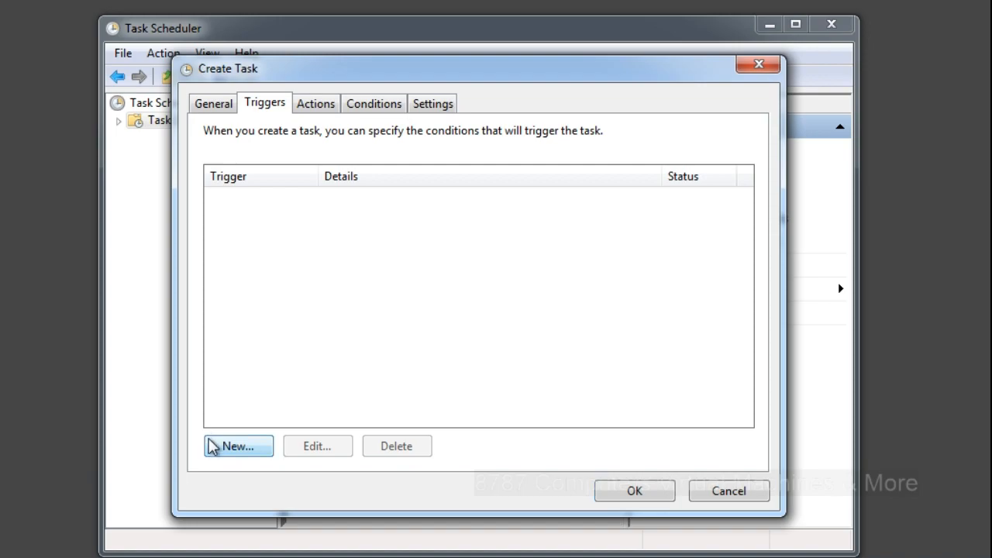
{"action": "mouse_move", "coordinate": [214, 431]}
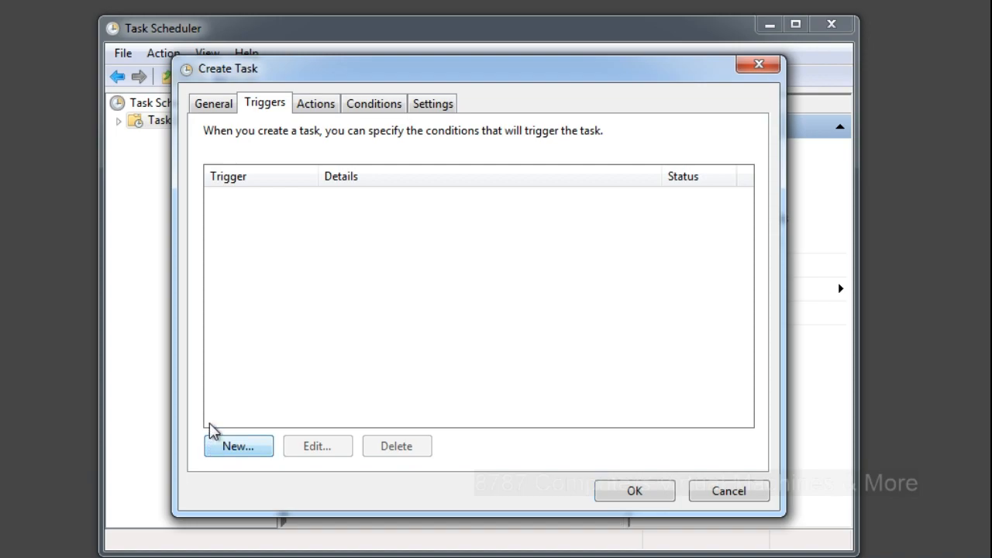
{"action": "left_click", "coordinate": [237, 446]}
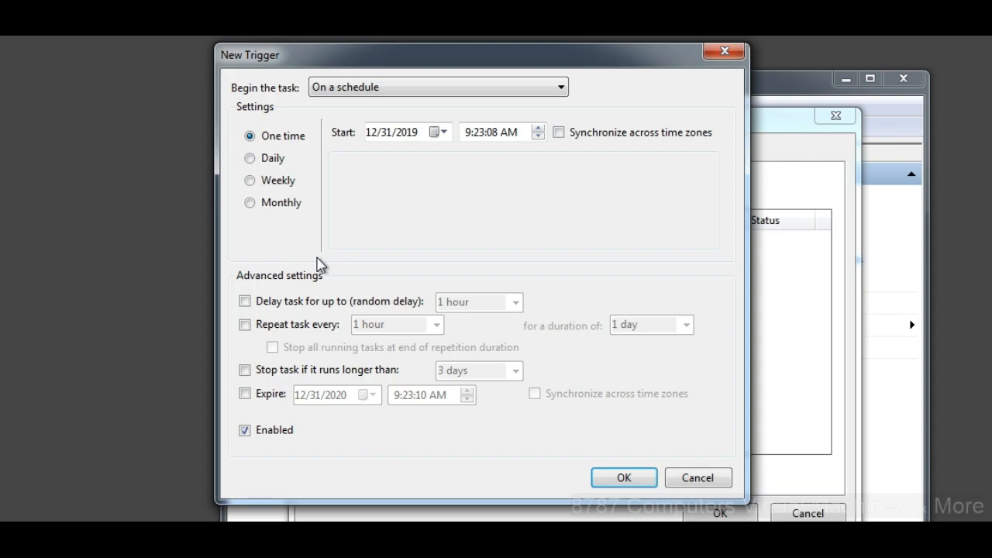
{"action": "left_click", "coordinate": [250, 159]}
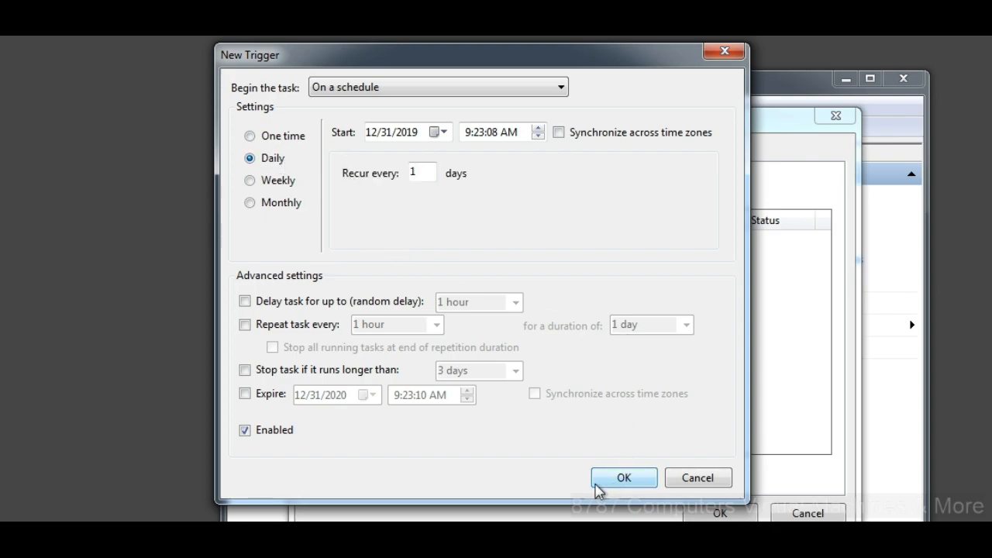
{"action": "left_click", "coordinate": [623, 477]}
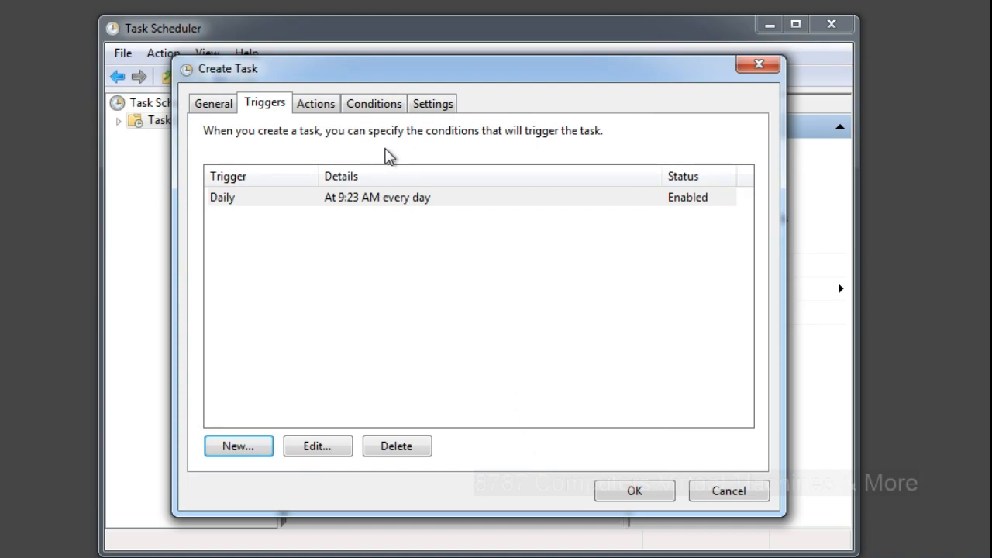
- Add a start-a-program action that runs GuideRecieve.bat from the Desktop
{"action": "left_click", "coordinate": [316, 102]}
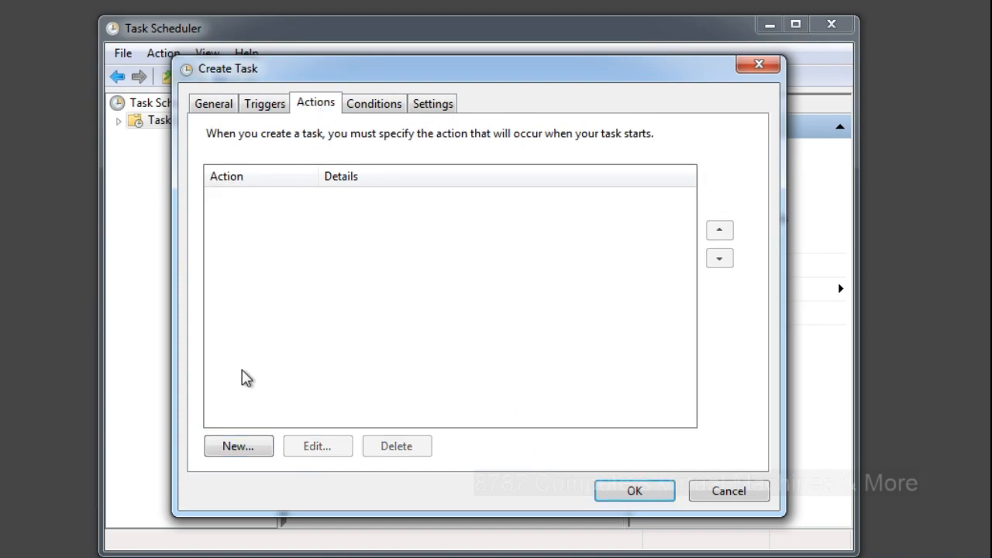
{"action": "left_click", "coordinate": [239, 446]}
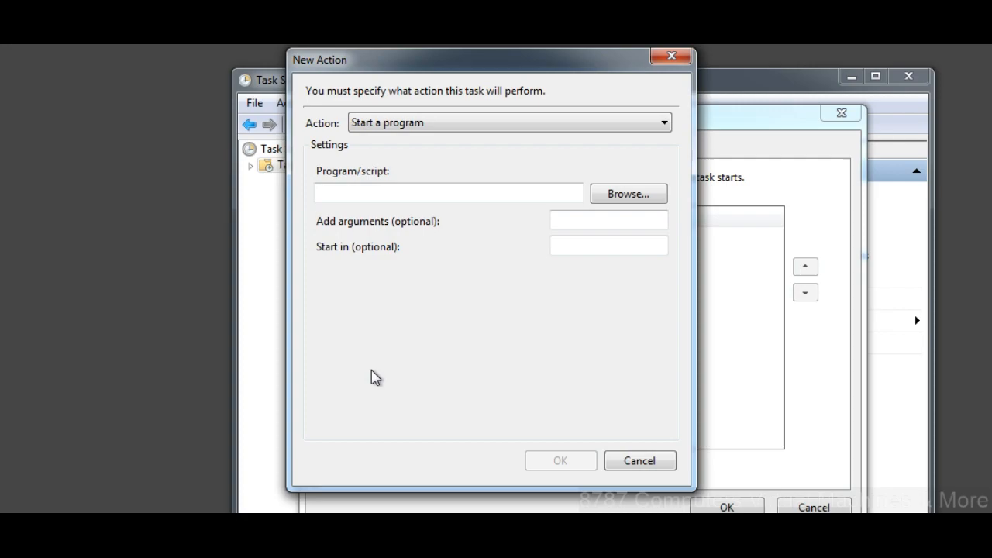
{"action": "mouse_move", "coordinate": [628, 193]}
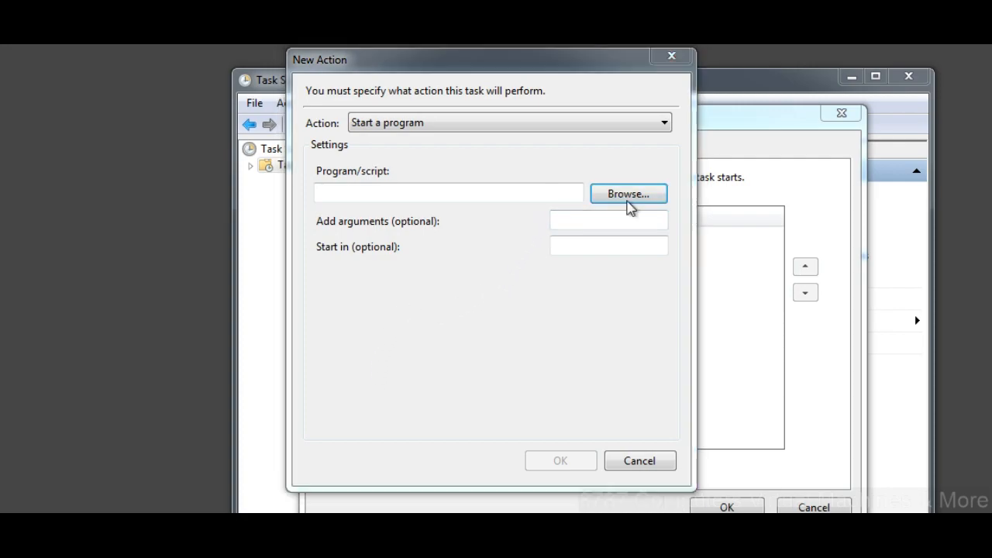
{"action": "left_click", "coordinate": [628, 193]}
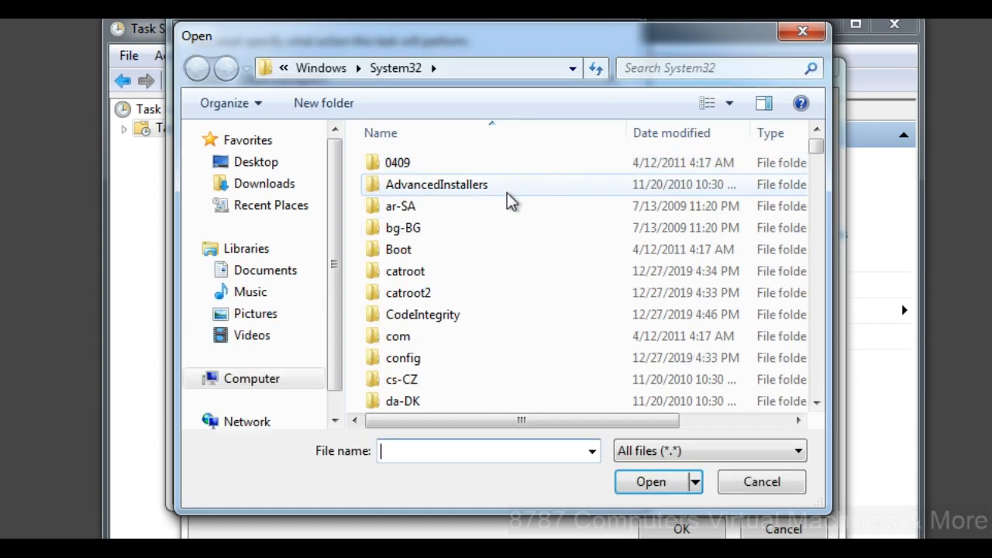
{"action": "mouse_move", "coordinate": [512, 202]}
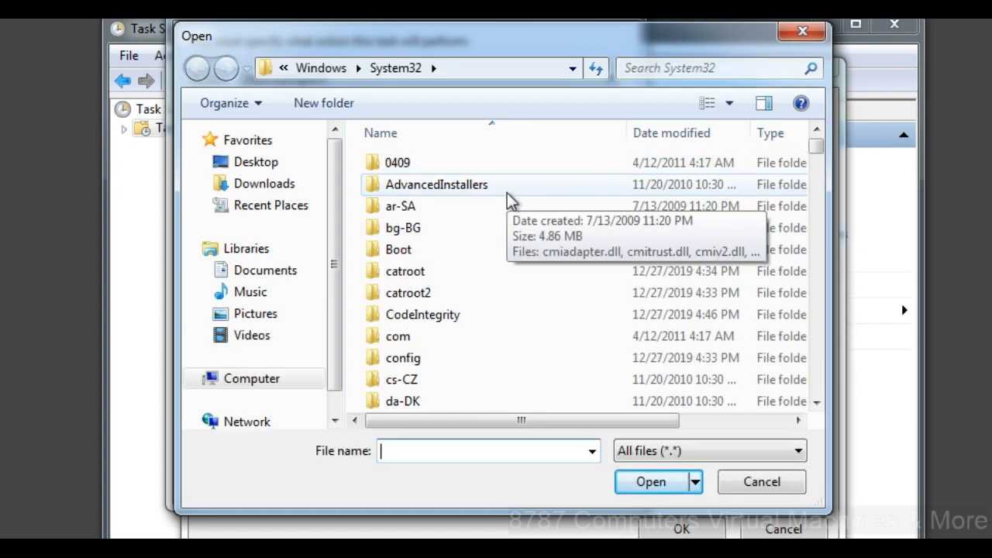
{"action": "left_click", "coordinate": [266, 270]}
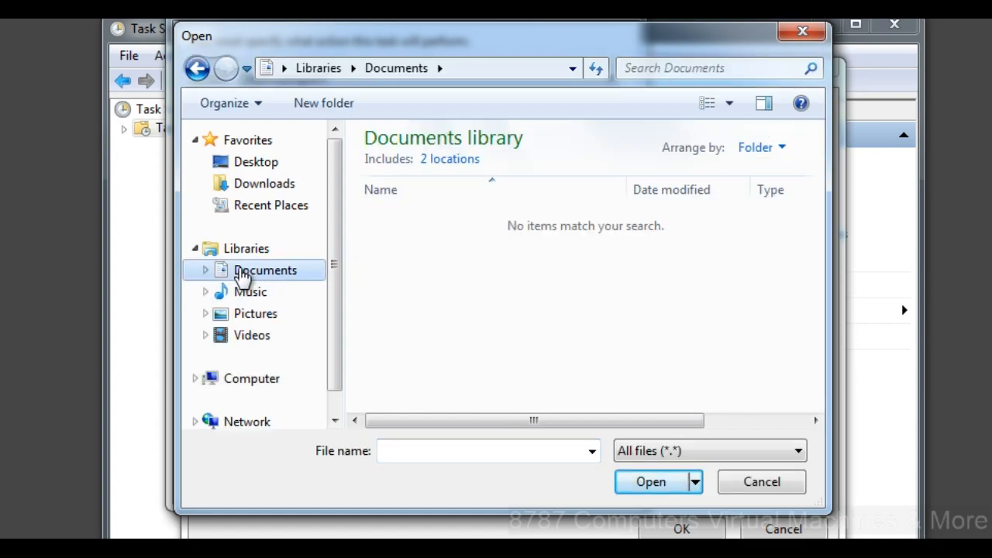
{"action": "left_click", "coordinate": [256, 162]}
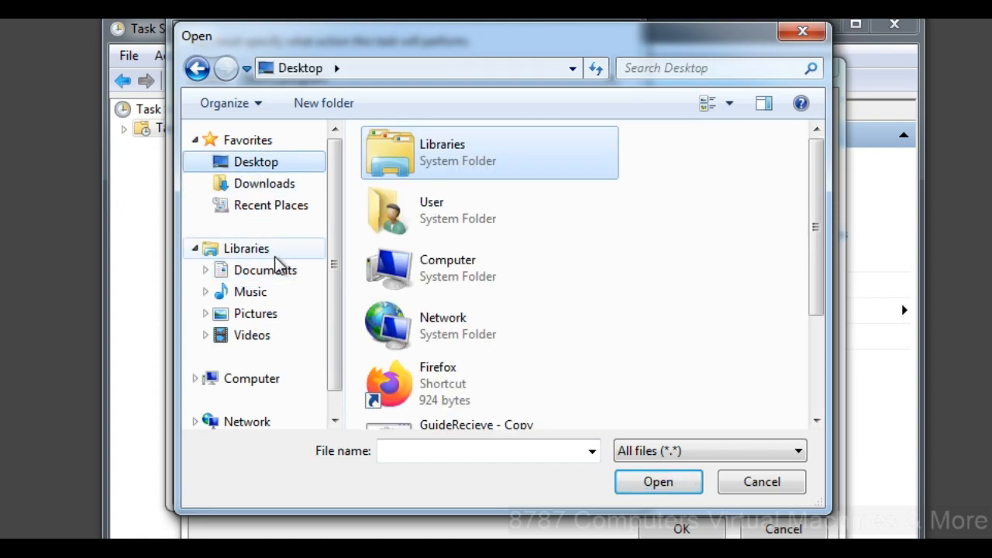
{"action": "scroll", "scroll_direction": "down", "scroll_amount": 3}
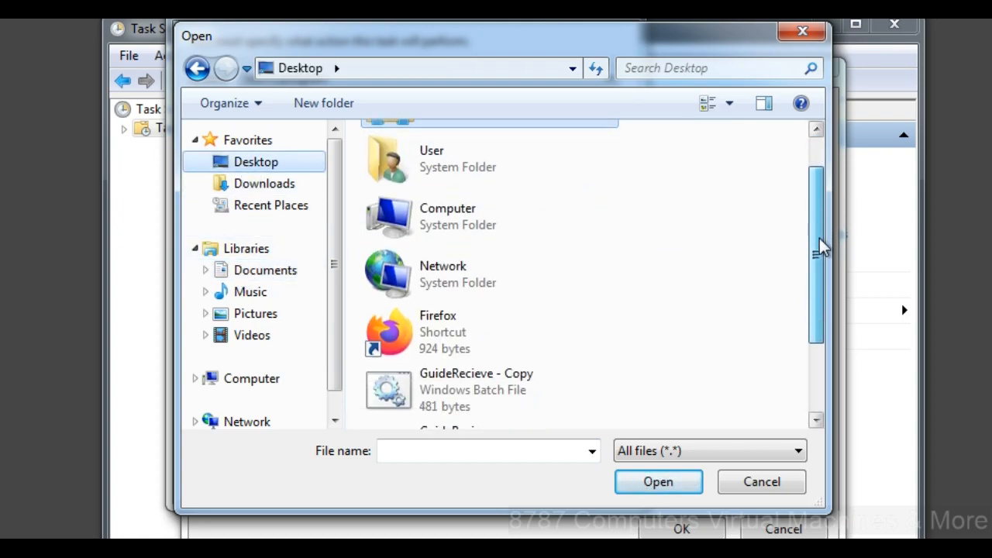
{"action": "scroll", "scroll_direction": "down", "scroll_amount": 3}
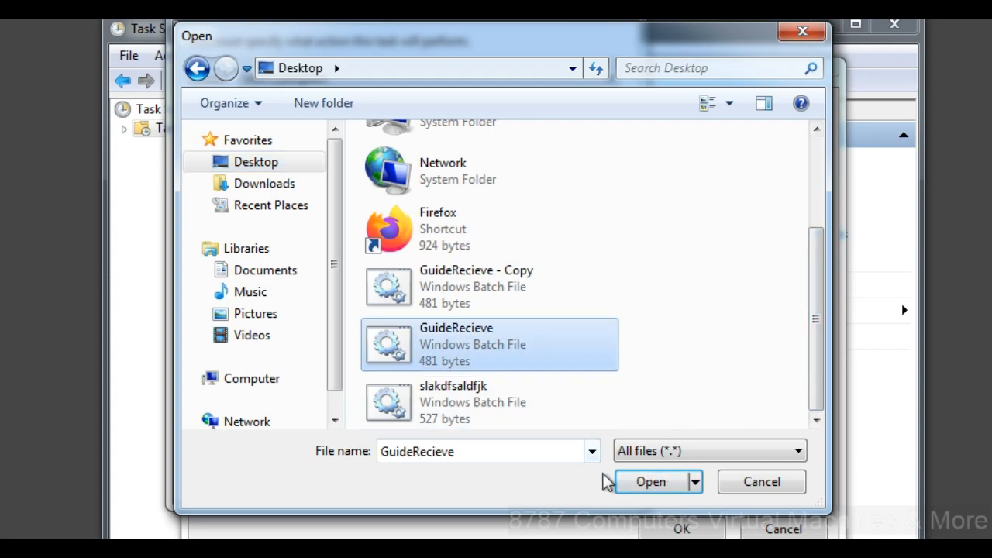
{"action": "left_click", "coordinate": [650, 481]}
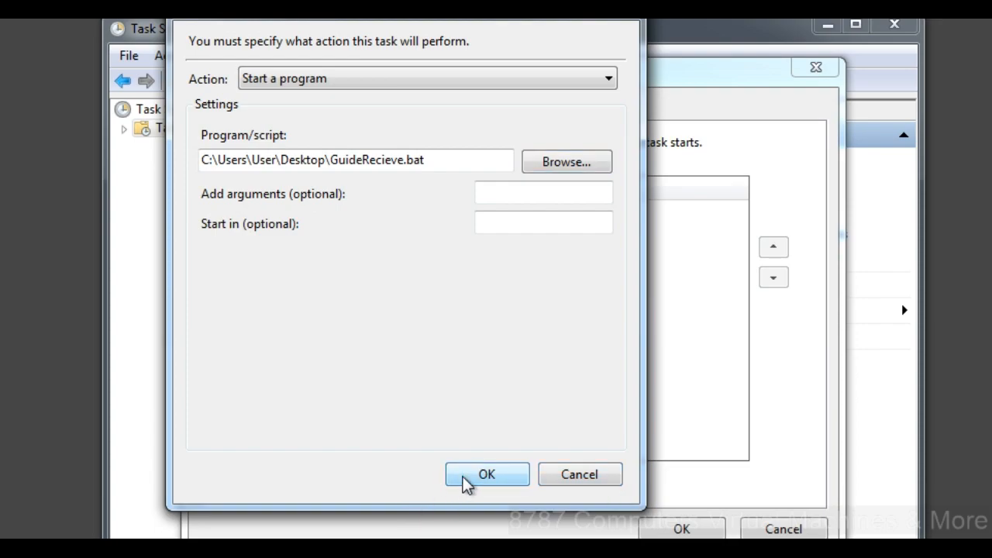
{"action": "left_click", "coordinate": [487, 474]}
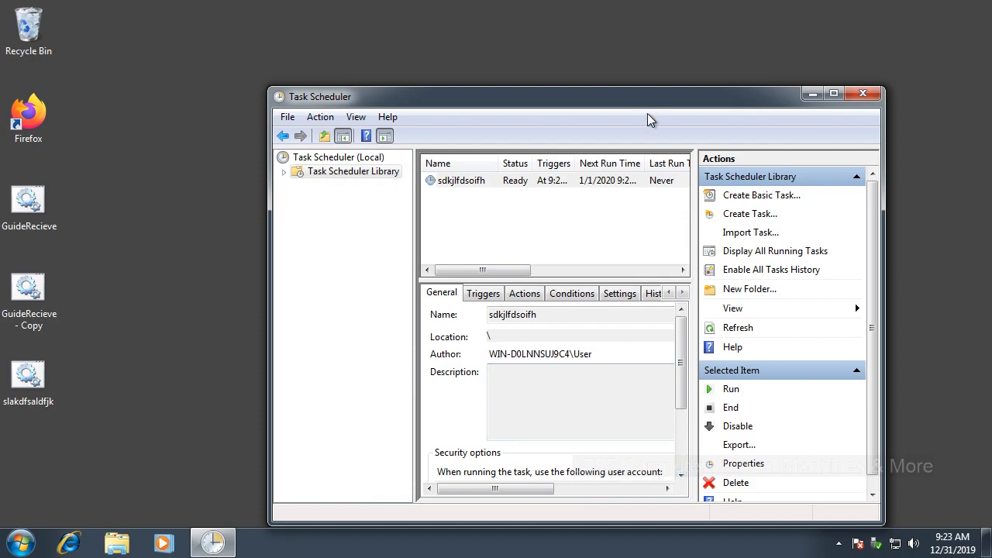
- Maximize Task Scheduler to review sdkjlfdsoifh's next run time of 1/1/2020 9:23 AM
{"action": "left_click", "coordinate": [834, 93]}
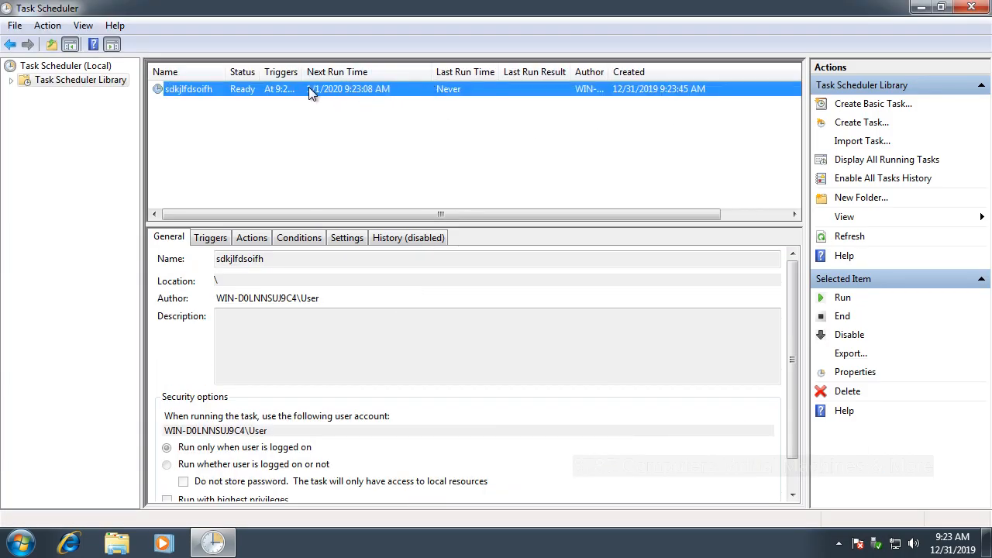
{"action": "mouse_move", "coordinate": [350, 101]}
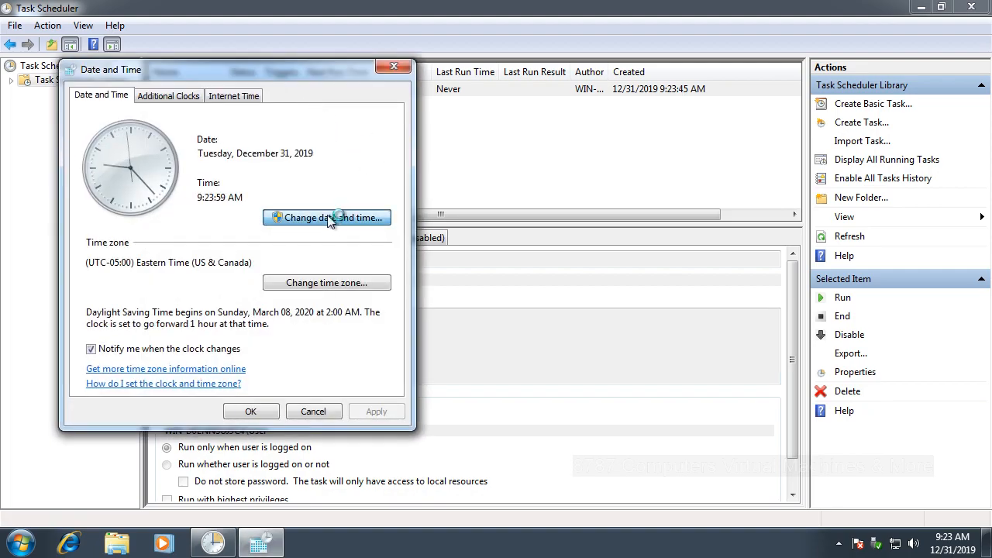
- Change the system date to January 1, 2020 in the Date and Time settings
{"action": "left_click", "coordinate": [325, 217]}
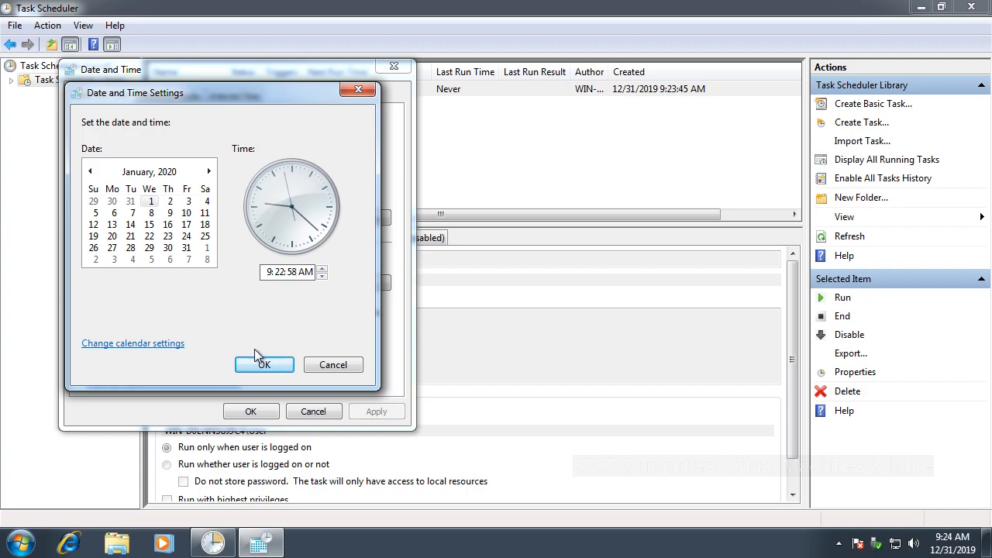
{"action": "left_click", "coordinate": [263, 365]}
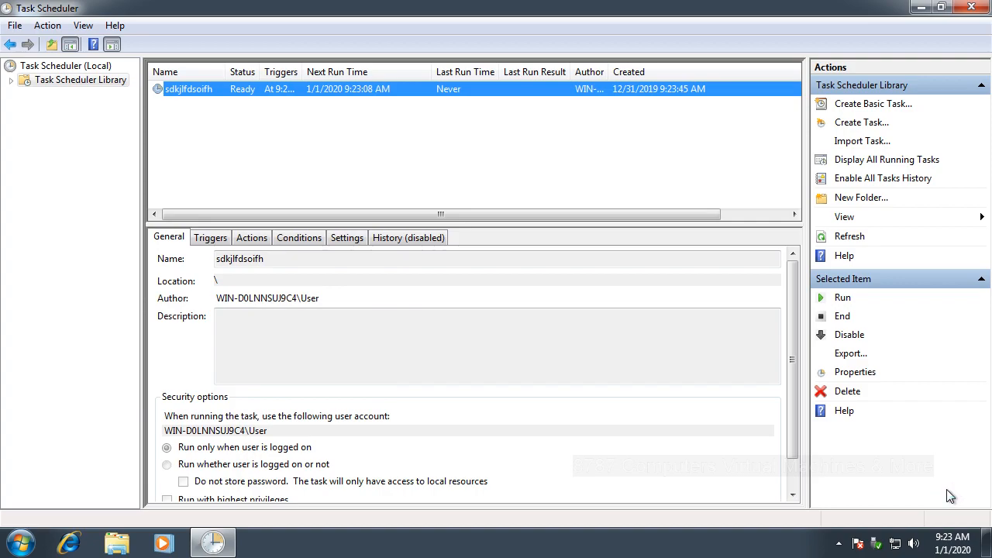
{"action": "mouse_move", "coordinate": [760, 459]}
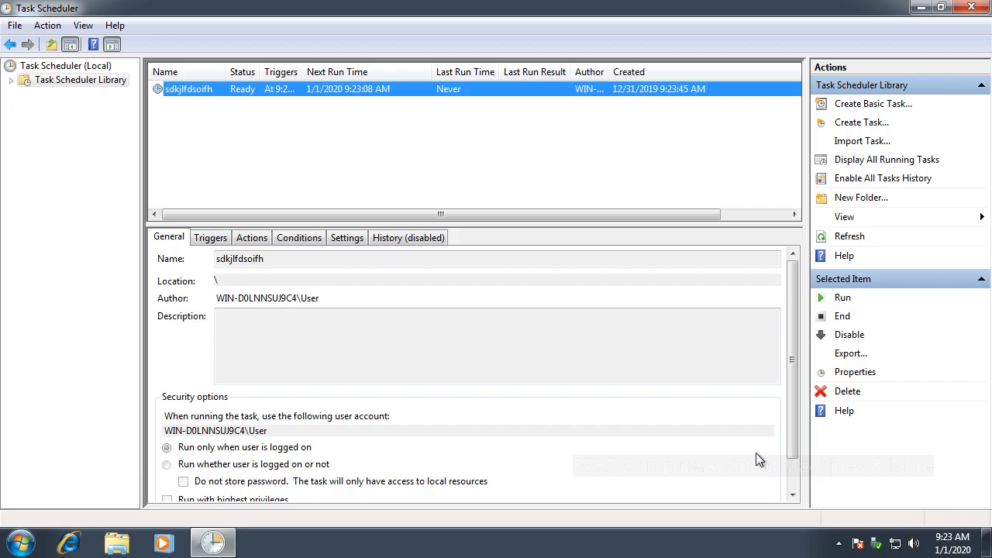